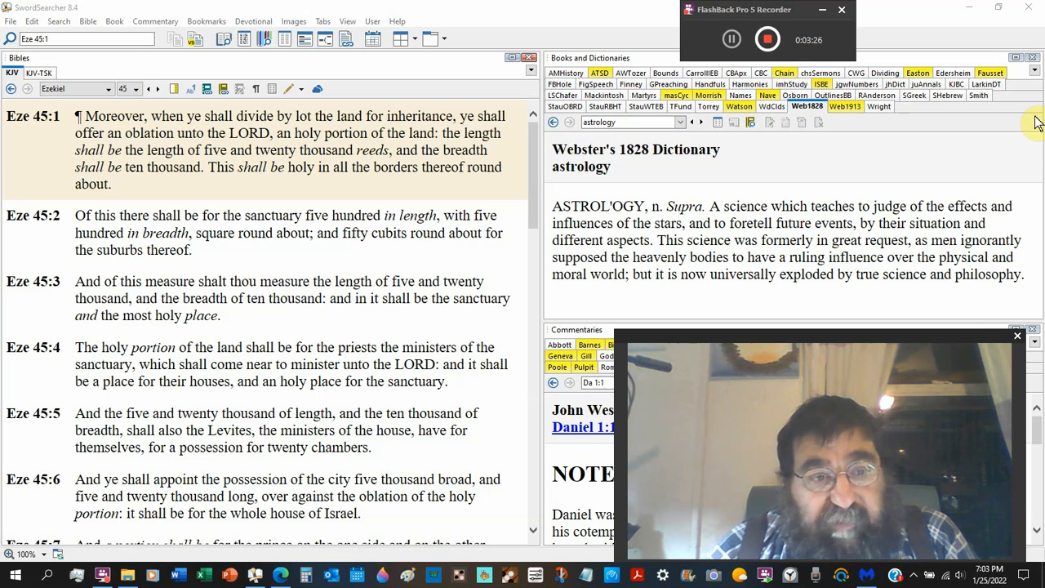
mouse_move(767, 255)
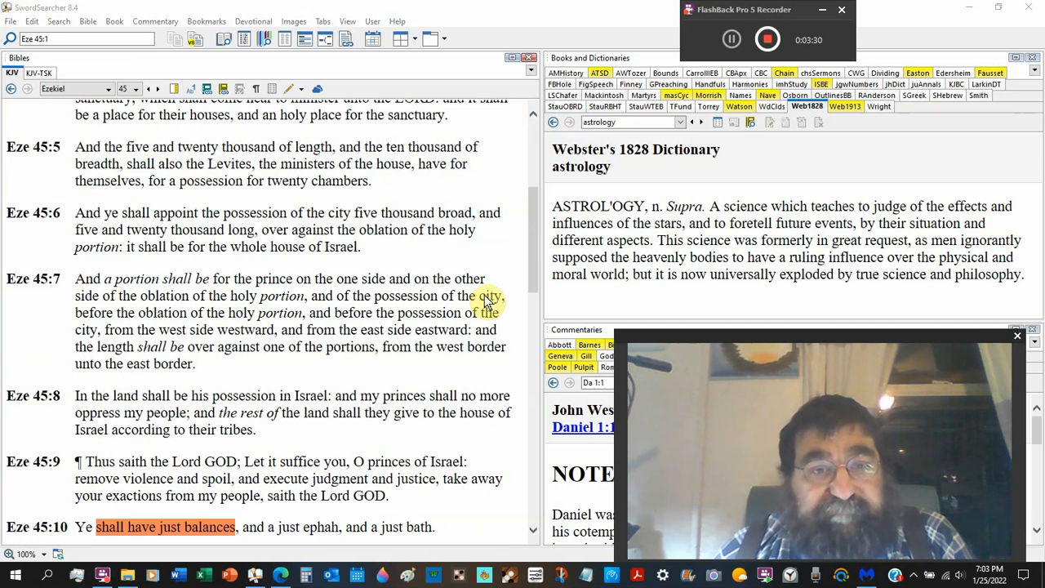
mouse_move(569, 274)
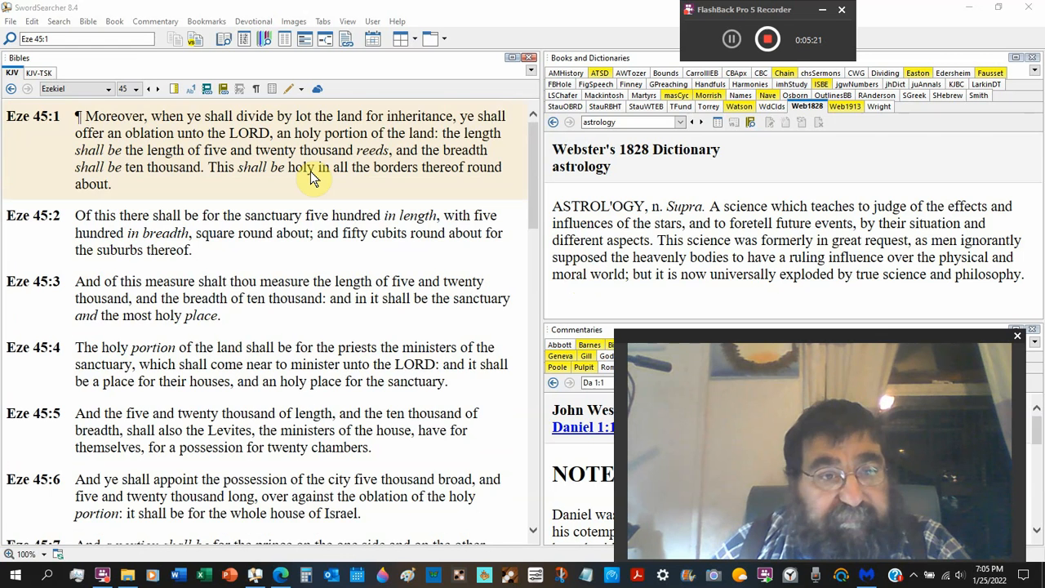
scroll(down, 3)
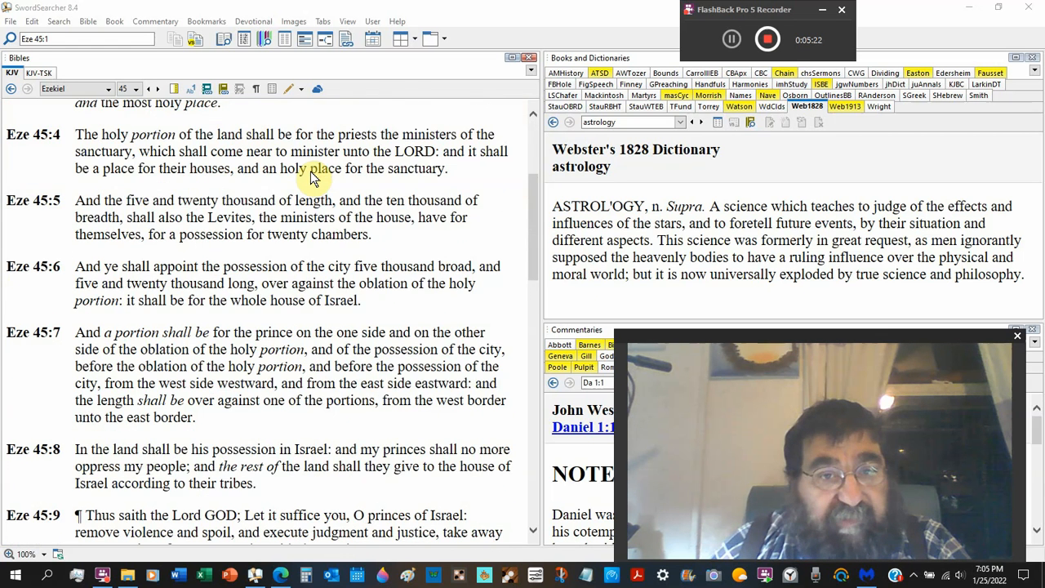